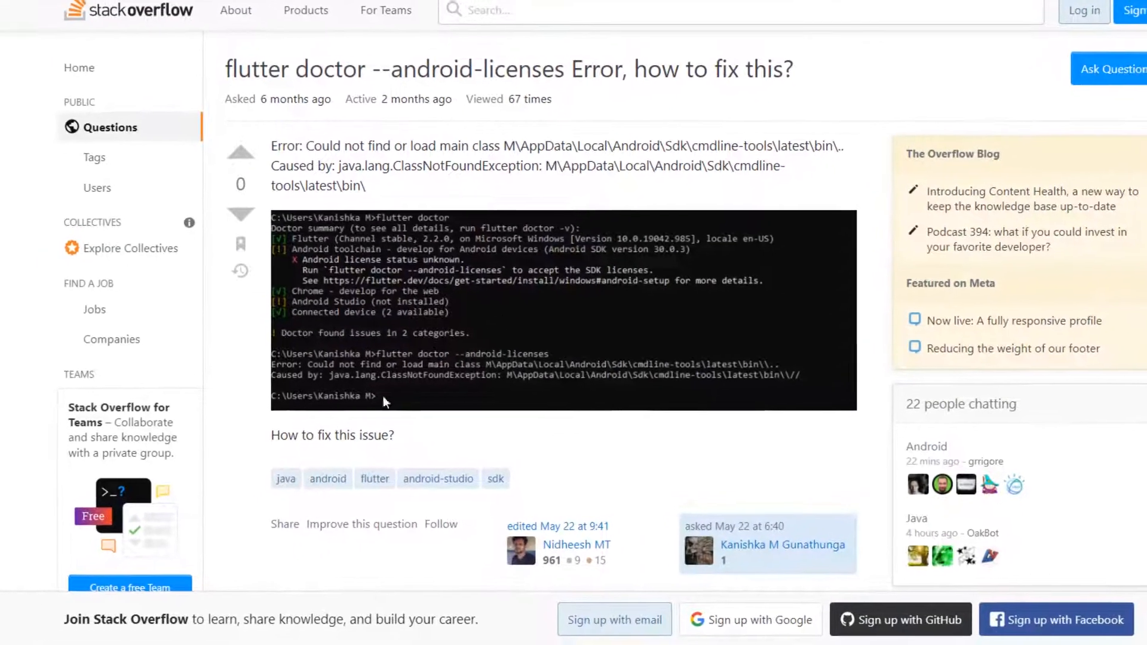
Bring up Command Prompt from Windows Search to review the flutter doctor android-licenses error
text(cm)
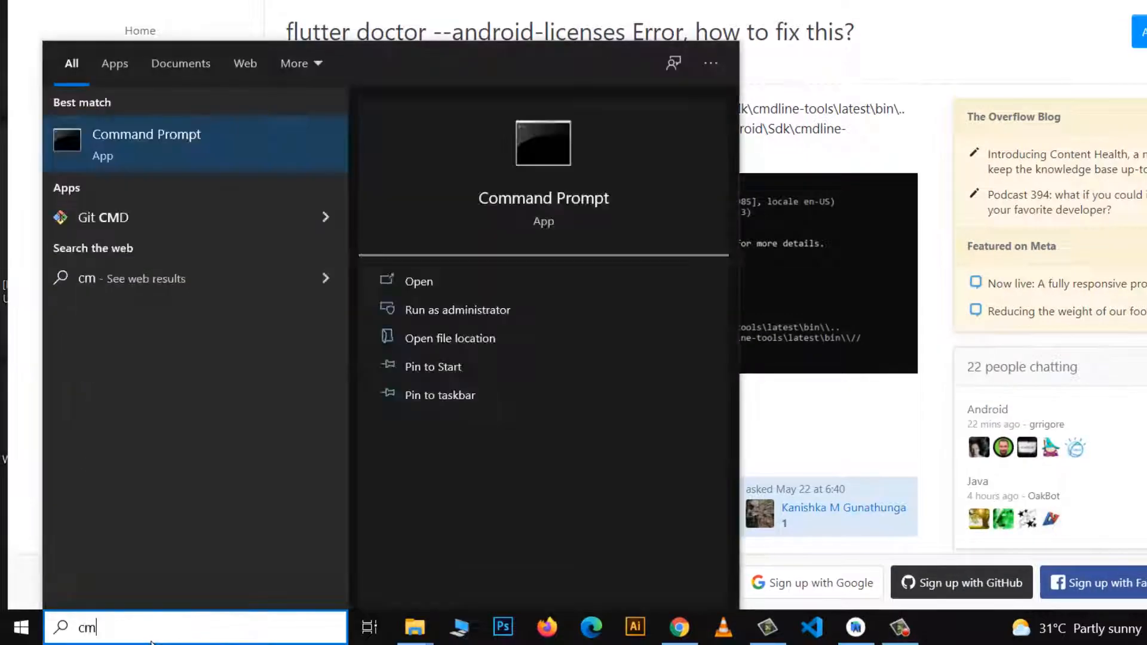
click(418, 281)
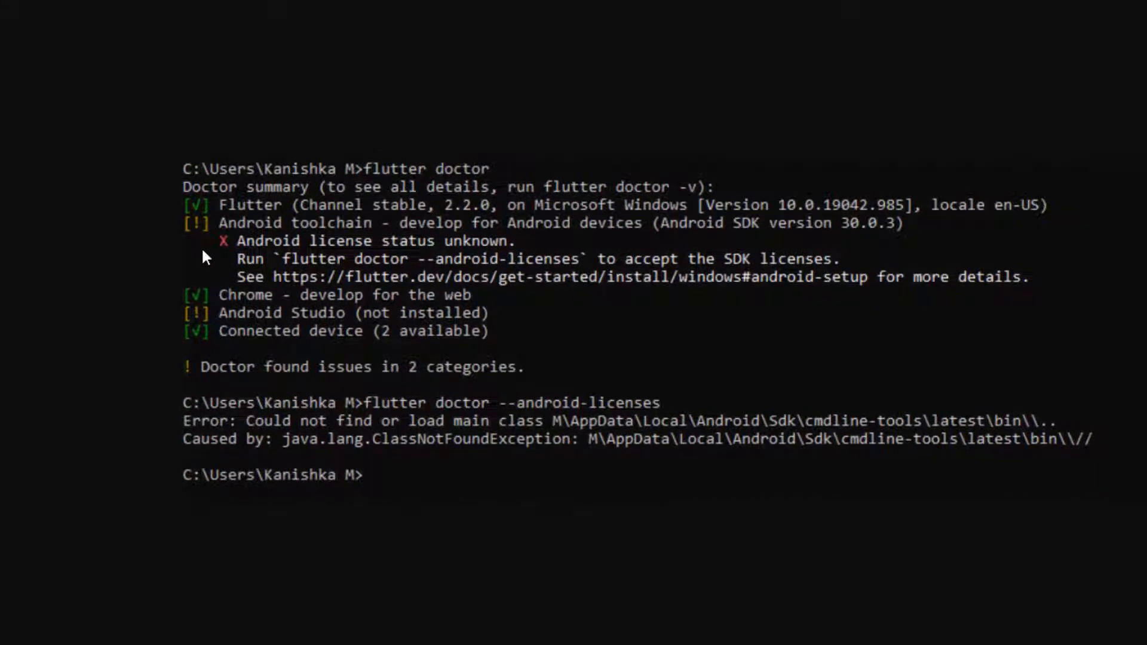
mouse_move(468, 127)
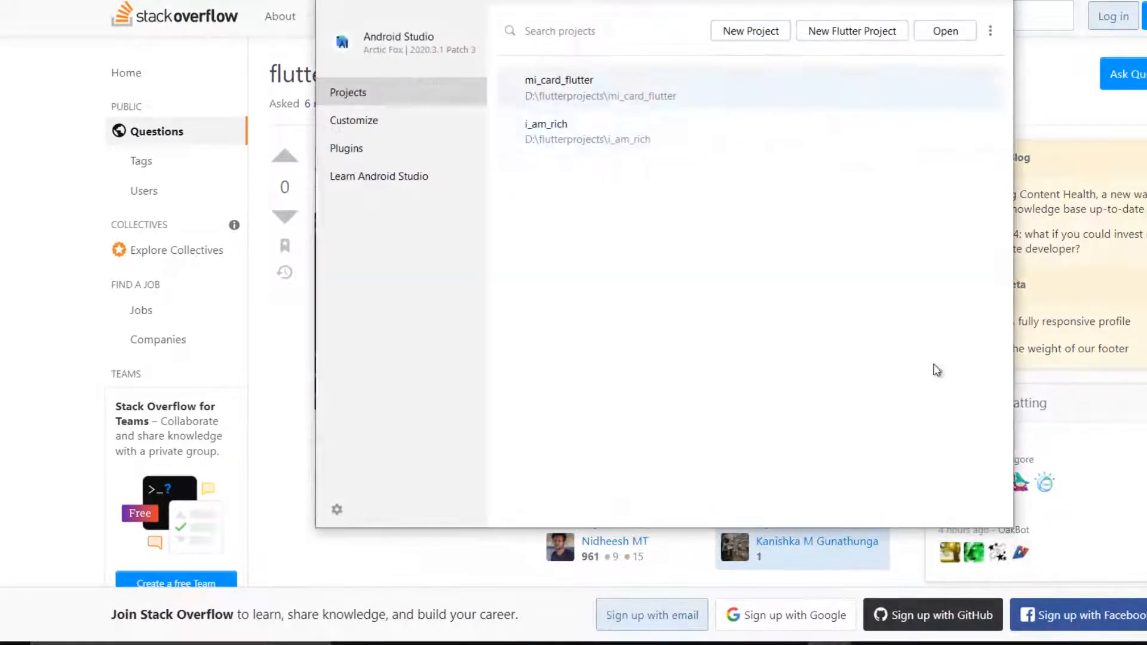
Check the Android SDK Tools list for Command-line Tools (latest), then put Android Studio away
click(990, 31)
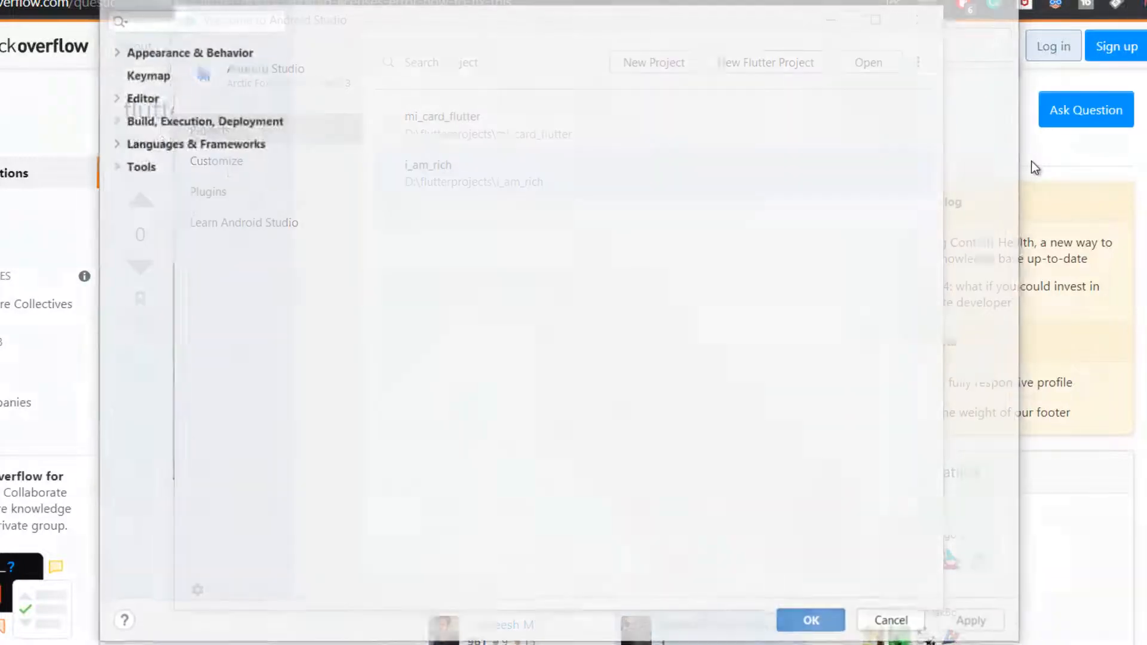
click(186, 281)
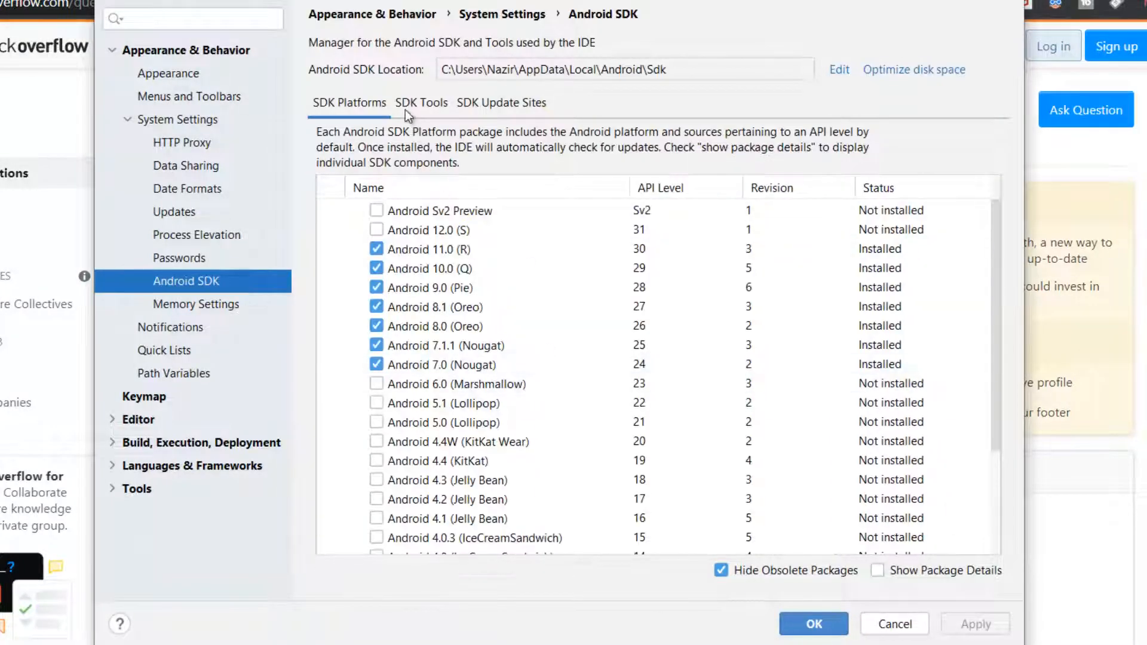
click(422, 102)
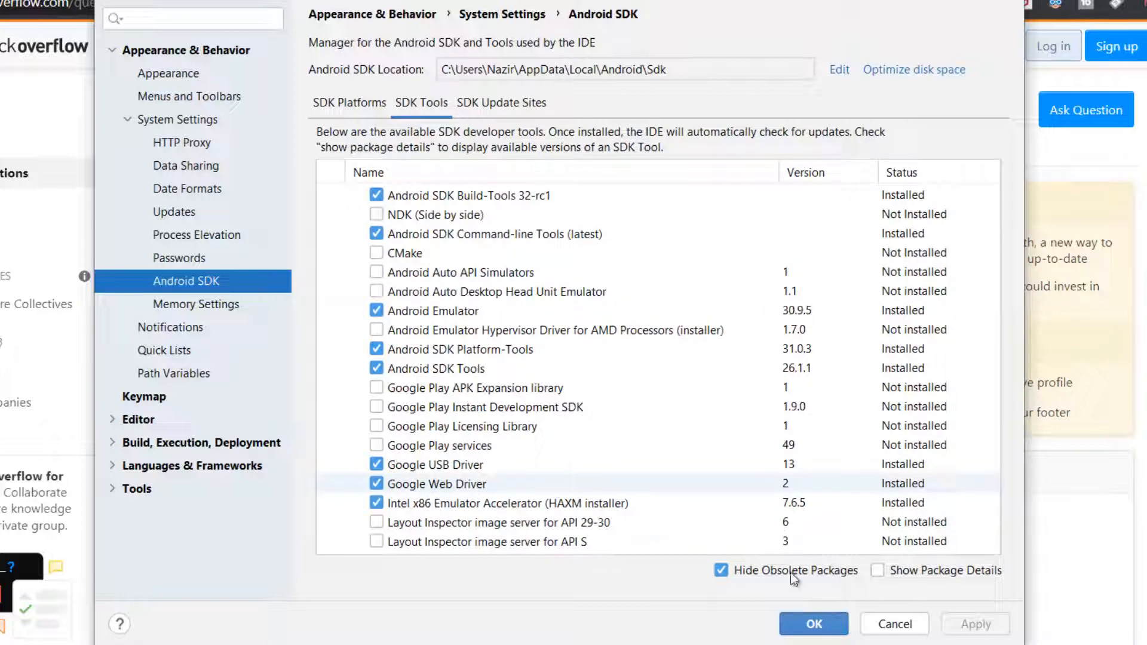
click(812, 624)
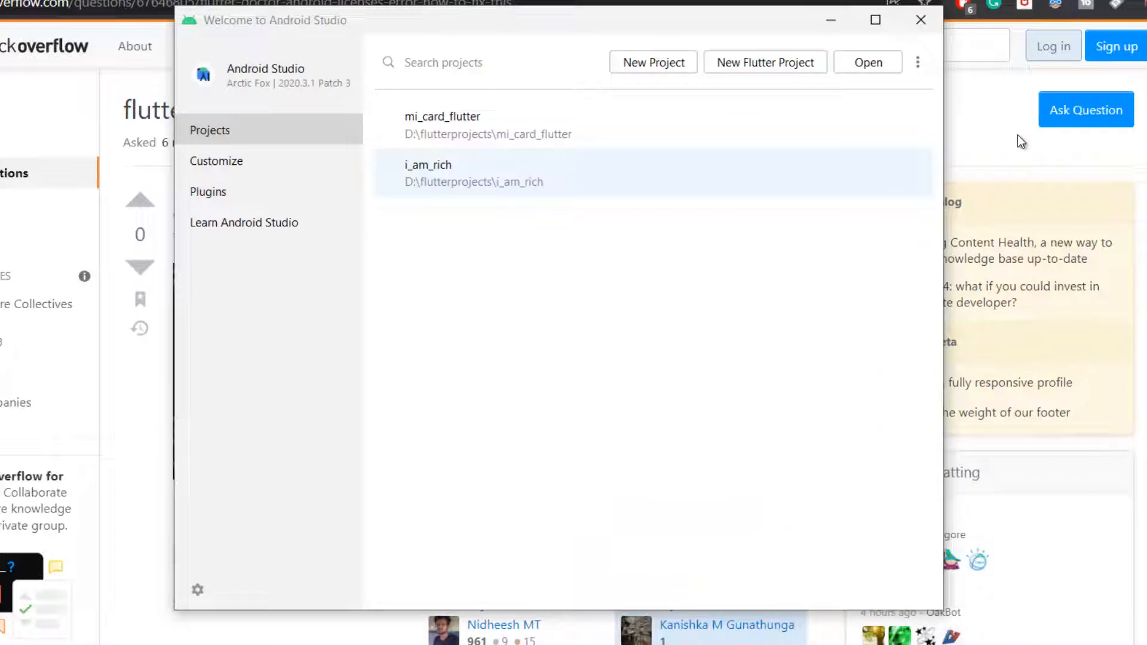
mouse_move(829, 21)
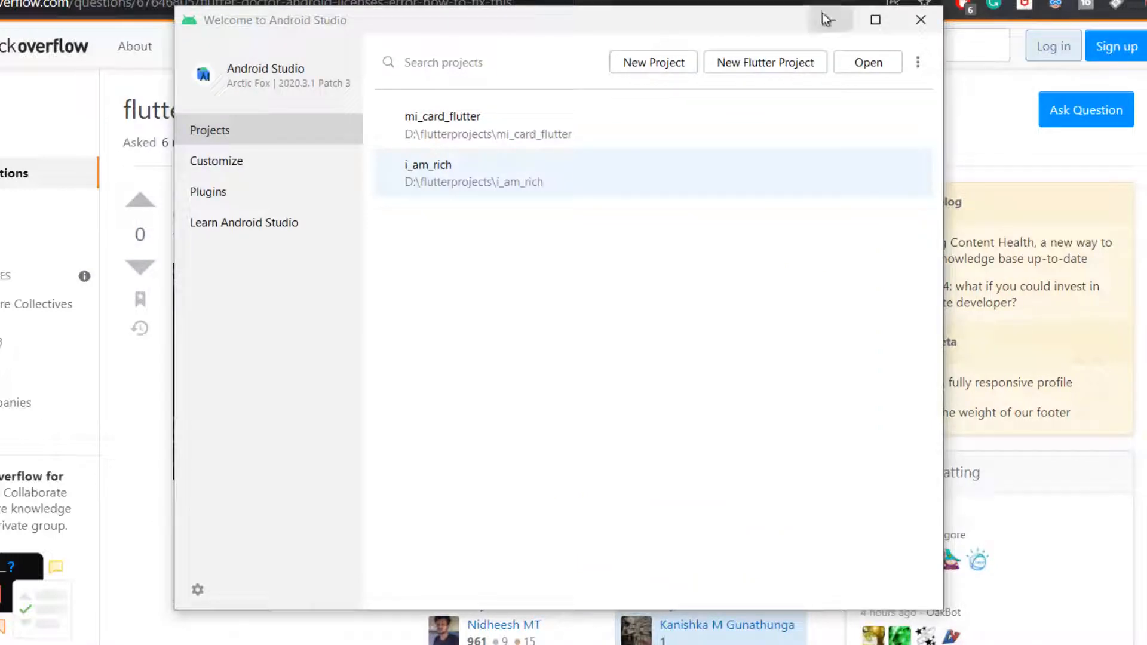
click(920, 20)
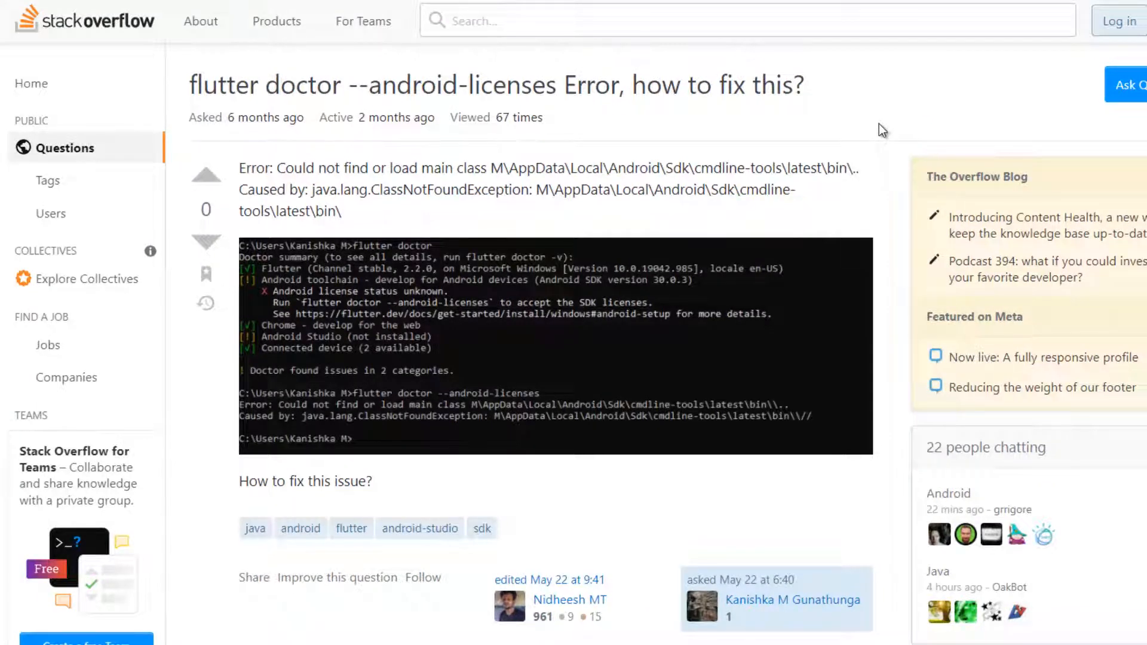
Reach 'Edit environment variables for your account' from Windows Search, listing JAVA_HOME
scroll(down, 3)
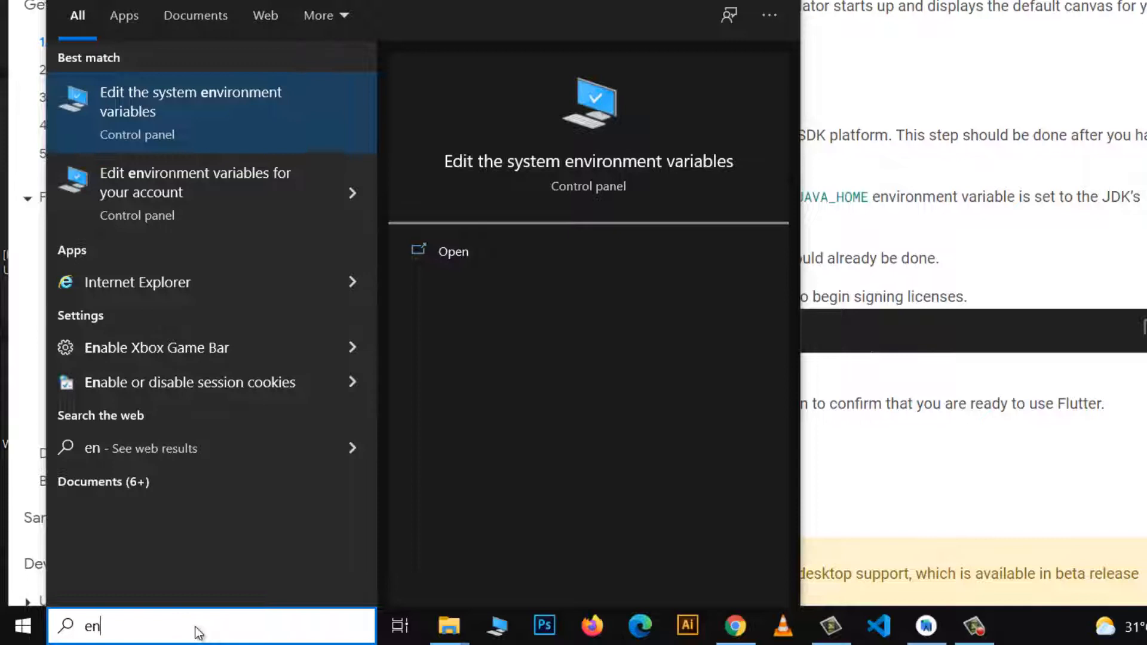
text(i)
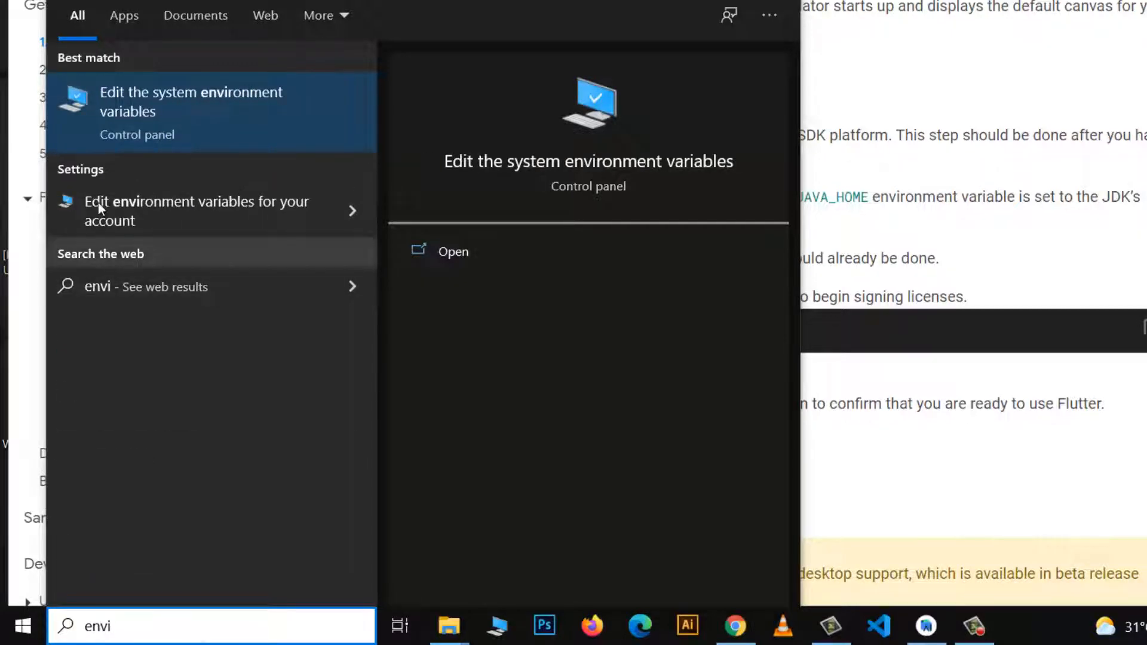
mouse_move(207, 211)
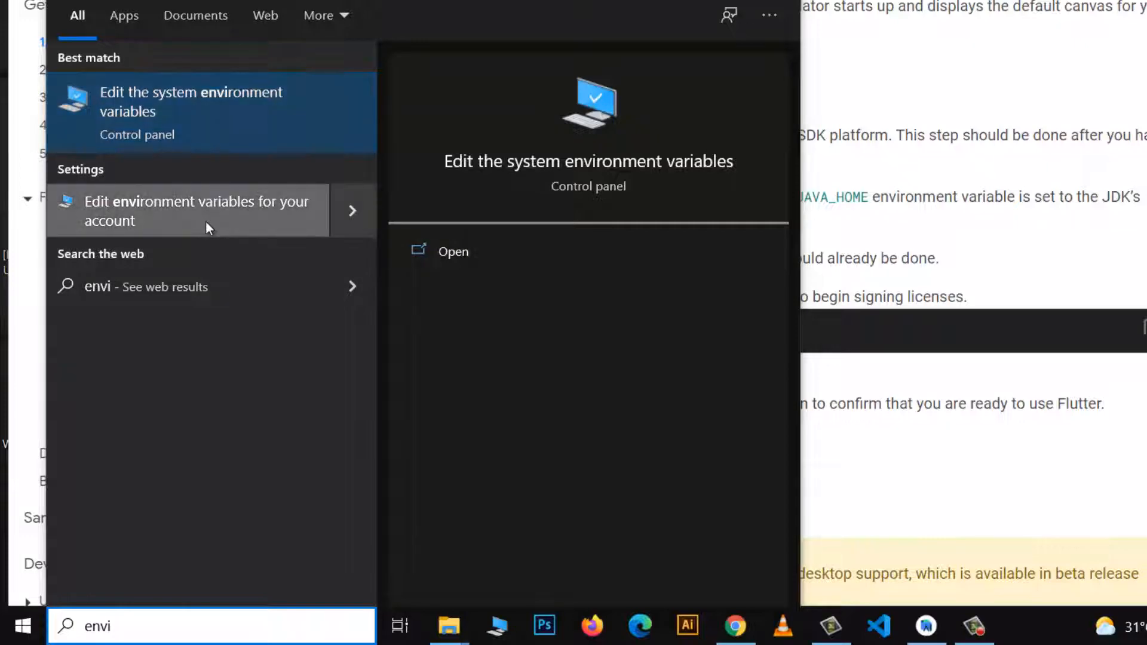
click(192, 110)
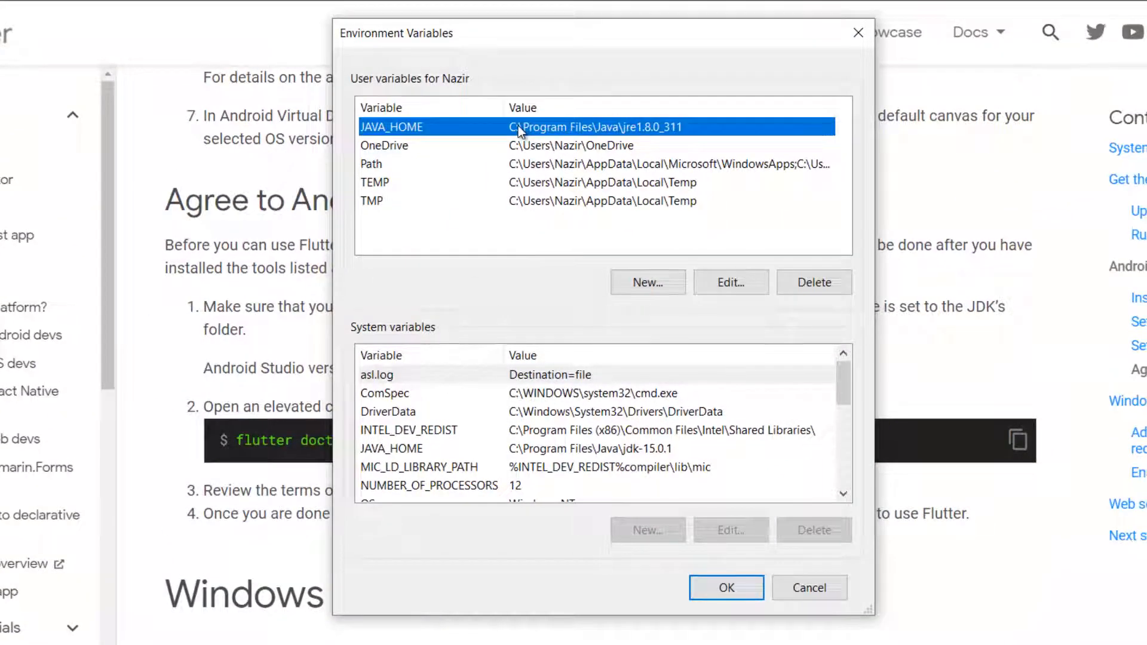
mouse_move(496, 135)
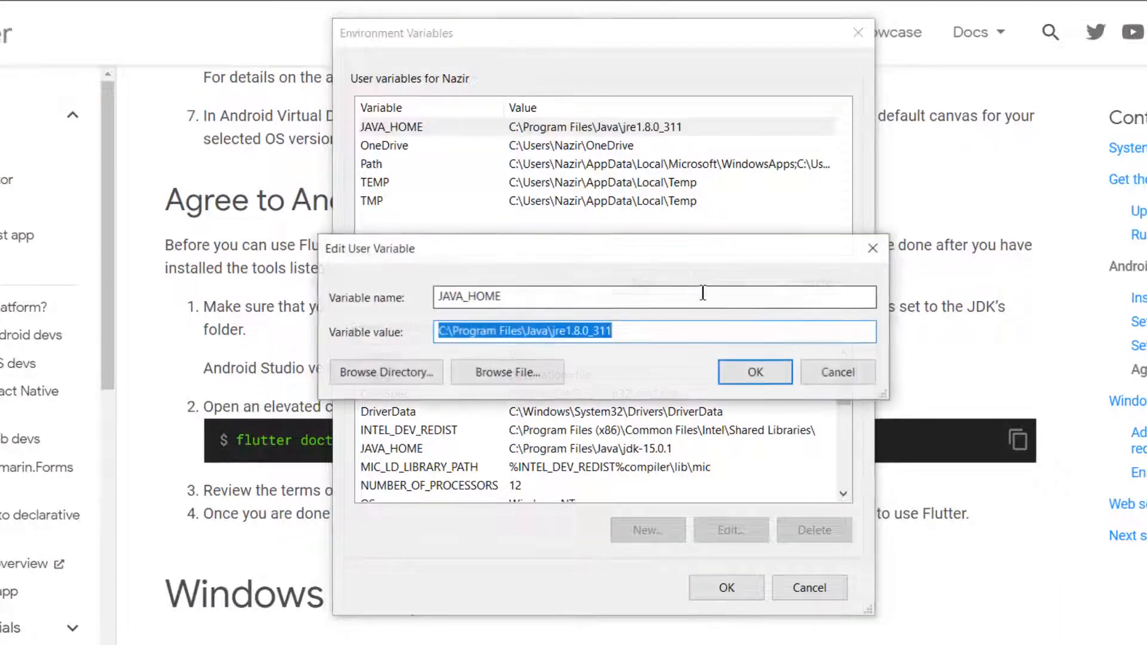
mouse_move(655, 331)
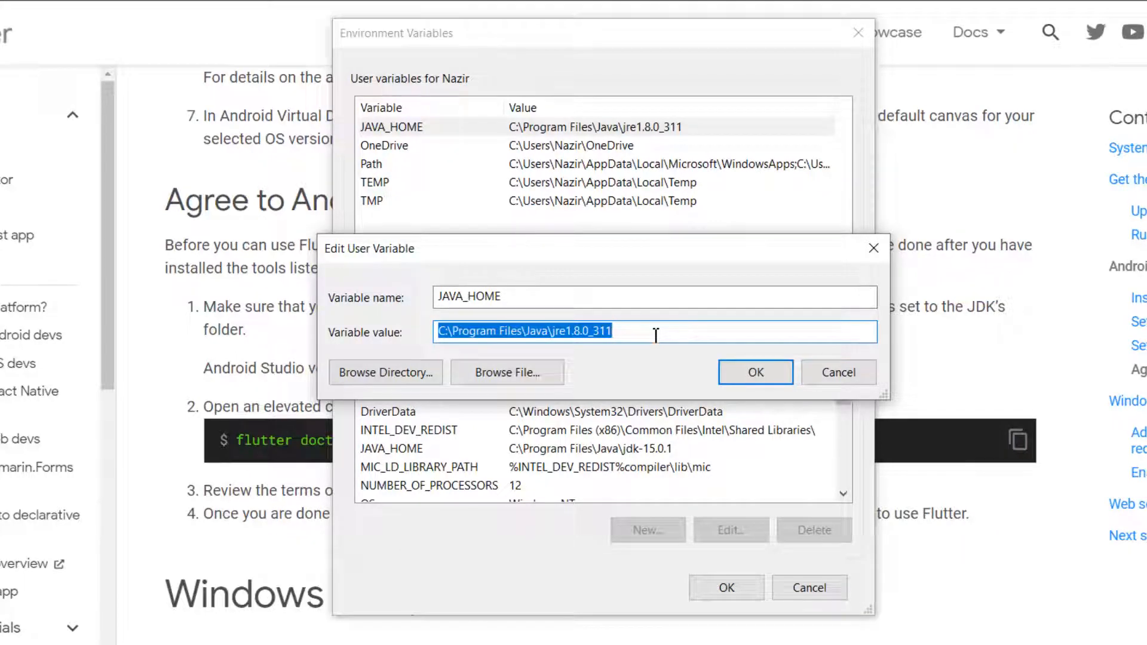
mouse_move(755, 372)
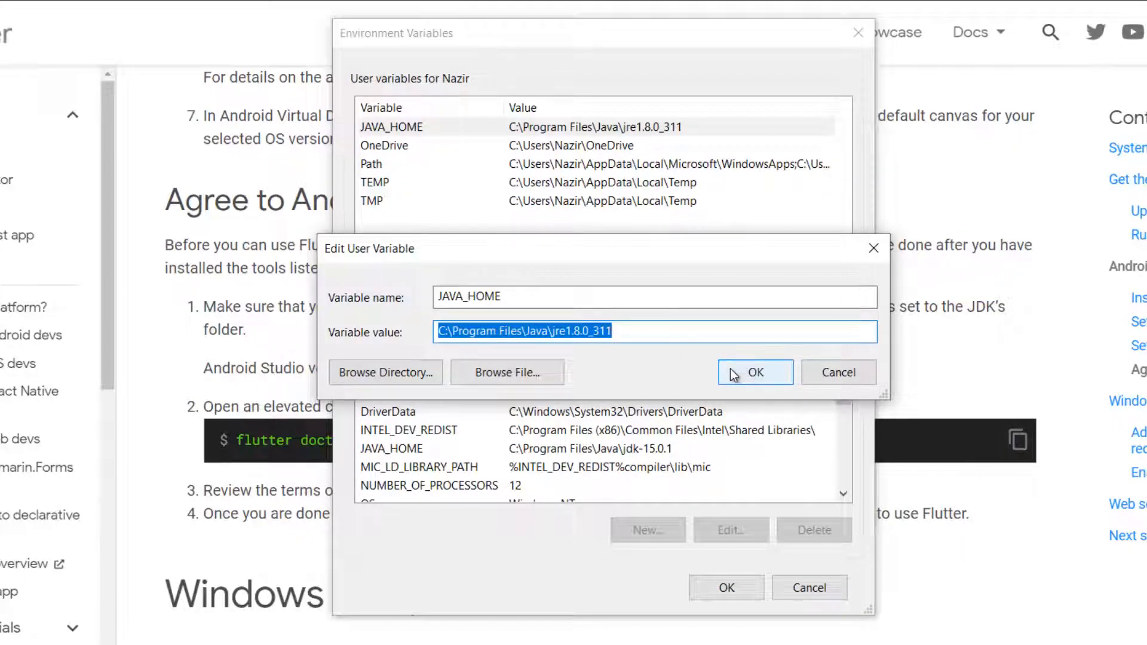
Confirm JAVA_HOME holds C:\Program Files\Java\jre1.8.0_311 in Edit User Variable
click(755, 373)
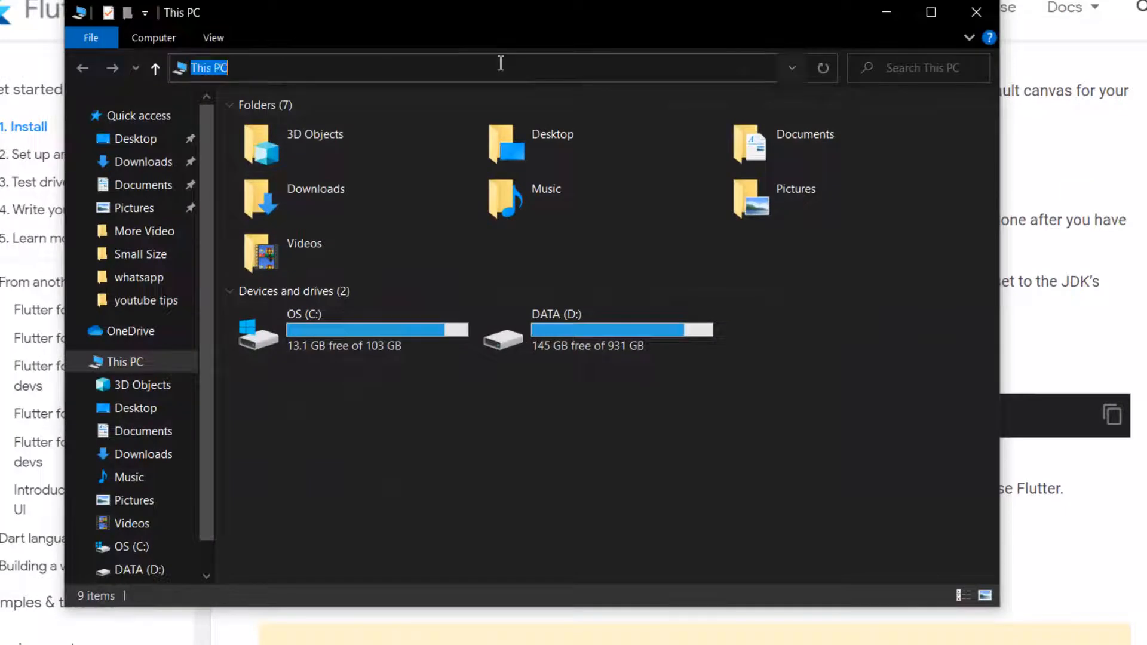
Browse to C:\Program Files\Java\jre1.8.0_311 in File Explorer to verify the folder exists
text(C:\Program Files\Java\jre1.8.0_311)
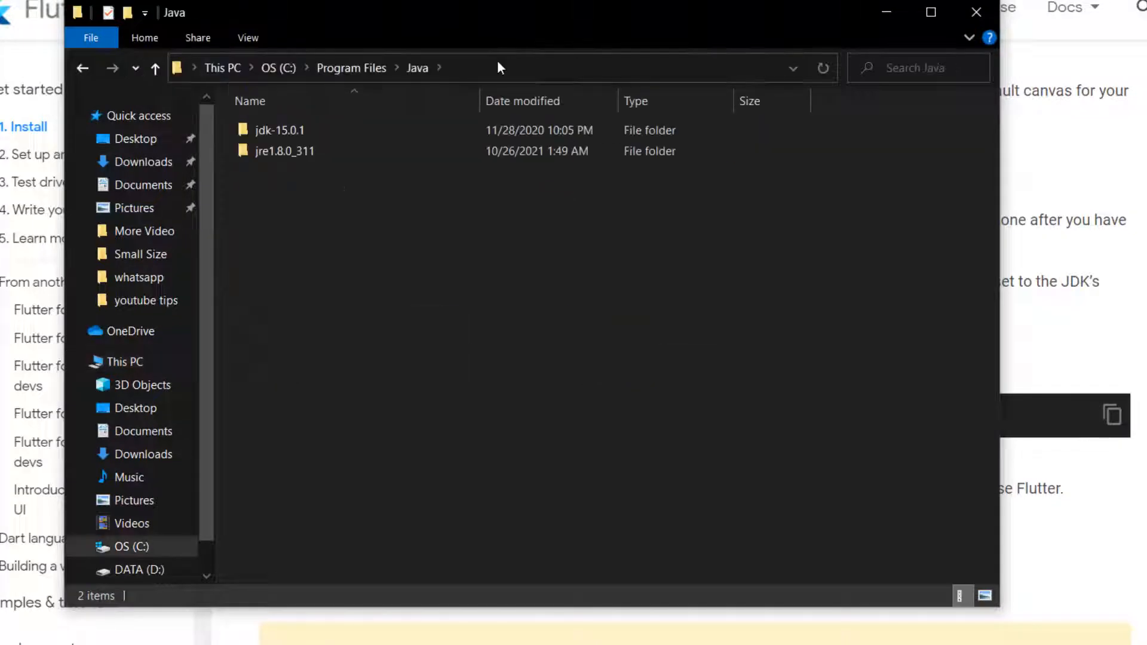
click(284, 150)
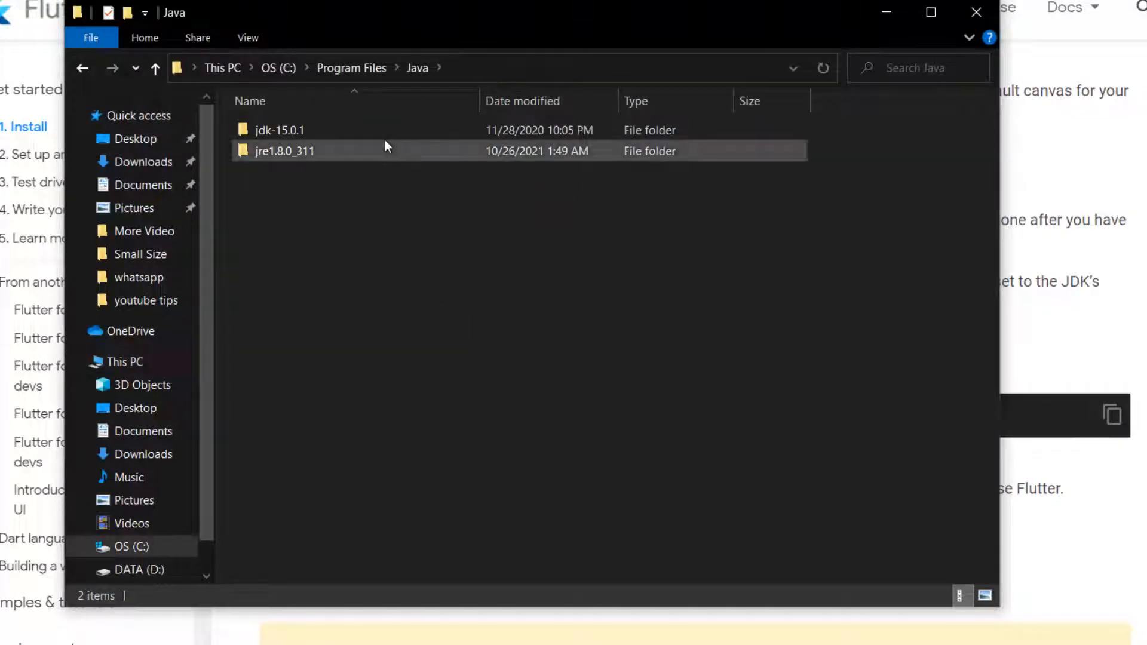
mouse_move(351, 151)
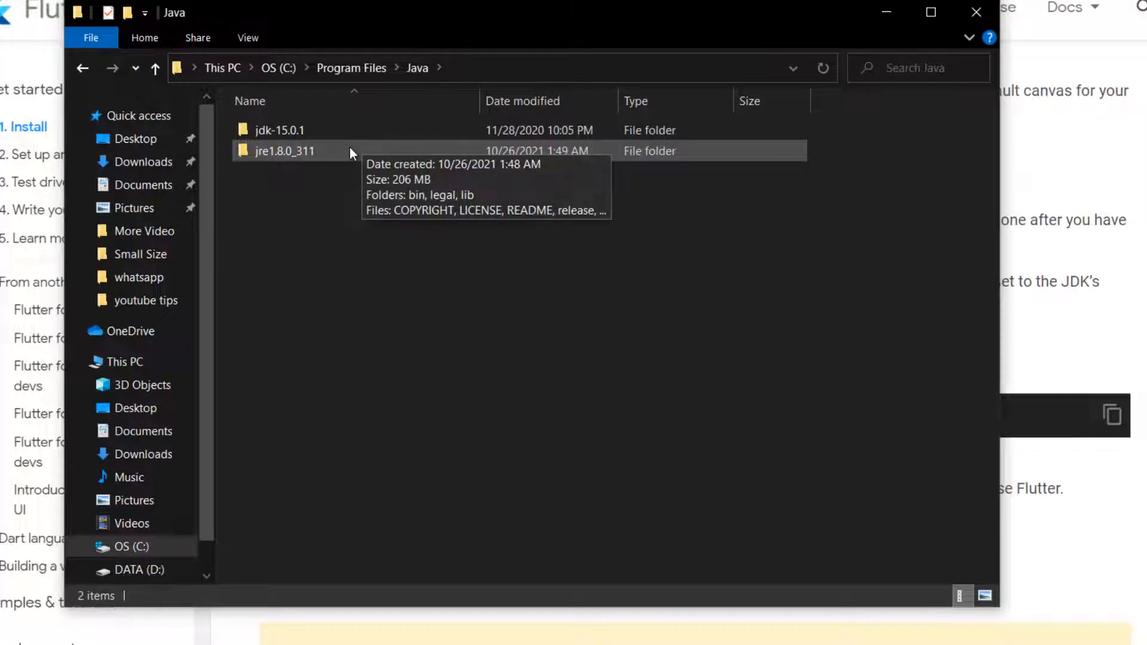
double_click(285, 151)
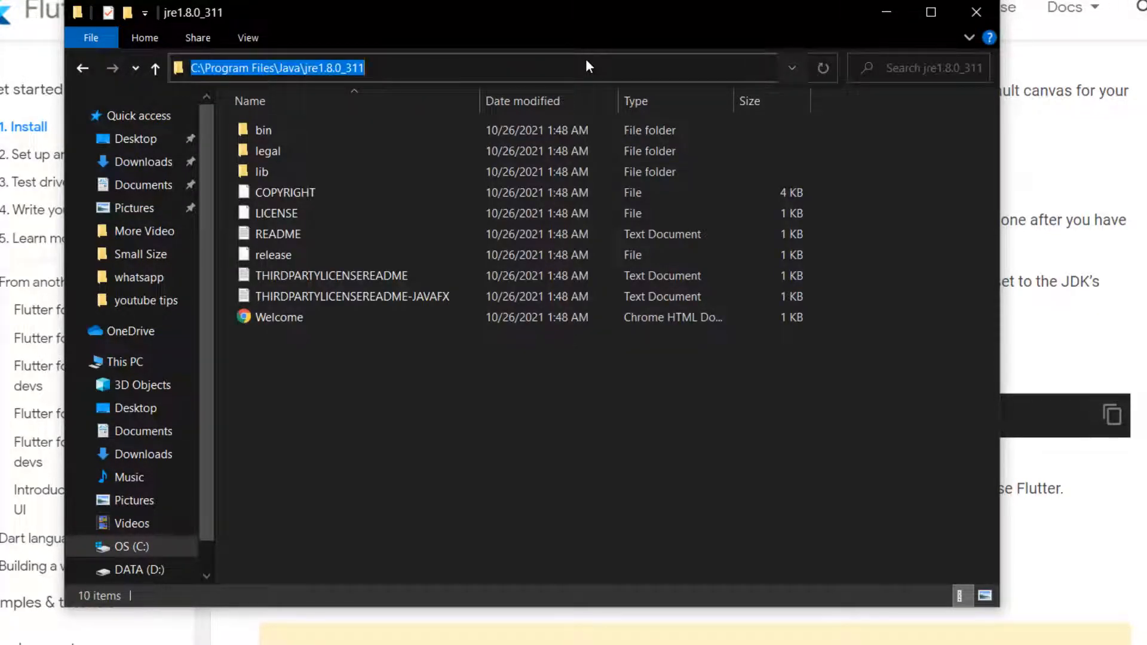
mouse_move(895, 25)
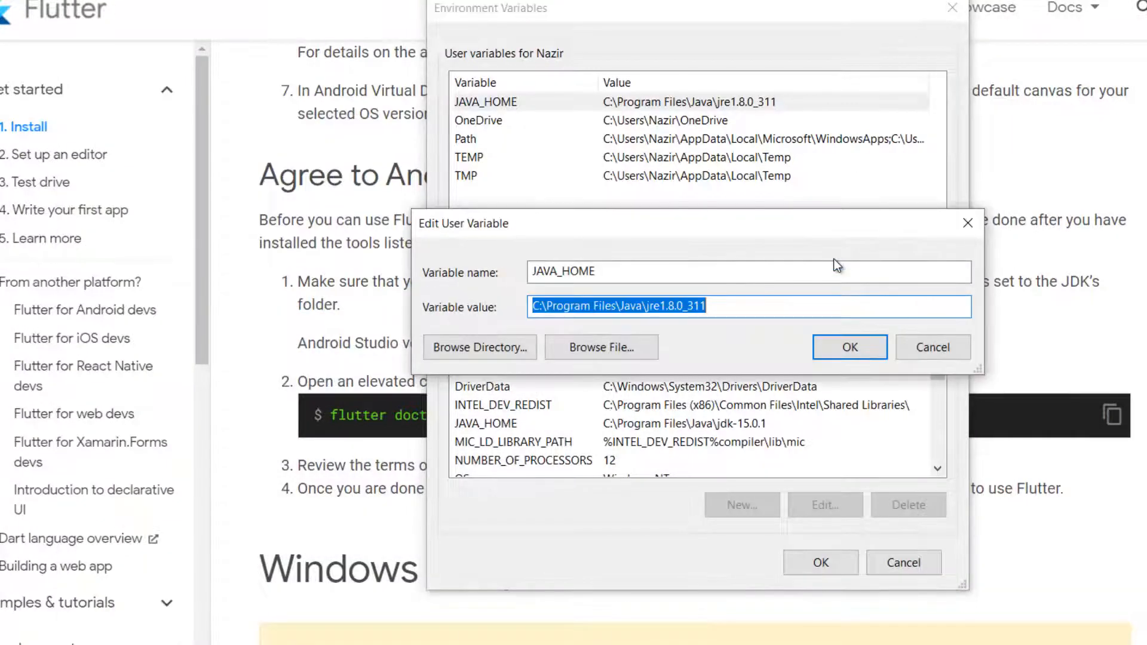
Save JAVA_HOME as C:\Program Files\Java\jre1.8.0_311 and close Environment Variables
click(788, 306)
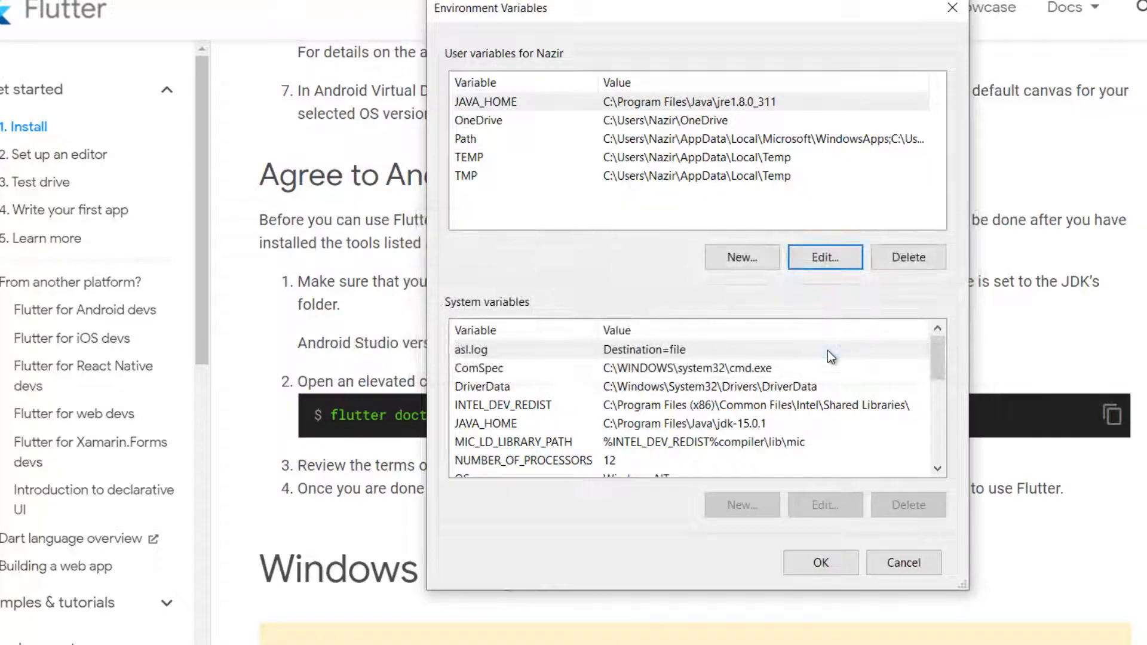
click(903, 563)
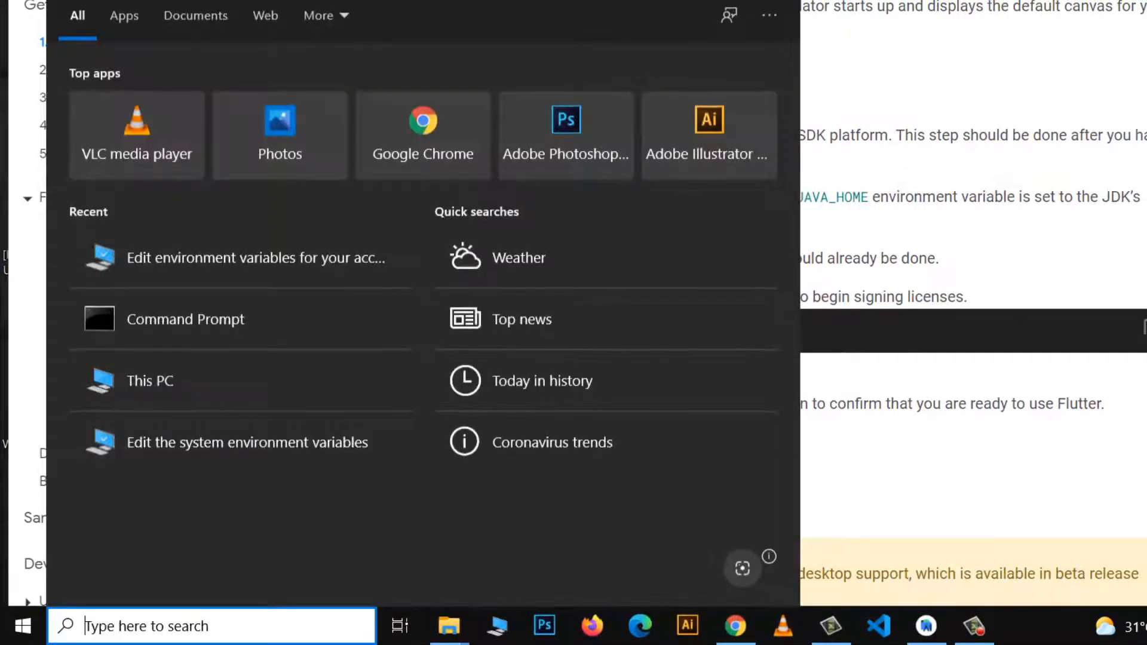
Run flutter doctor in a fresh Command Prompt, see No issues found, then close the console
click(185, 318)
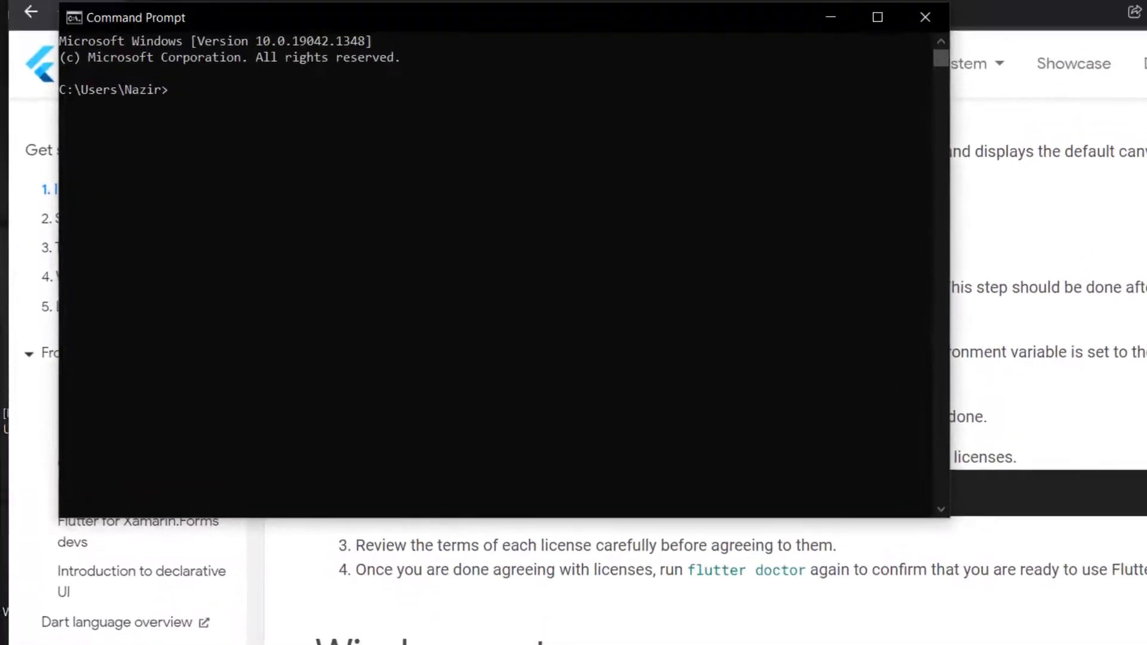
text(flutter doctor)
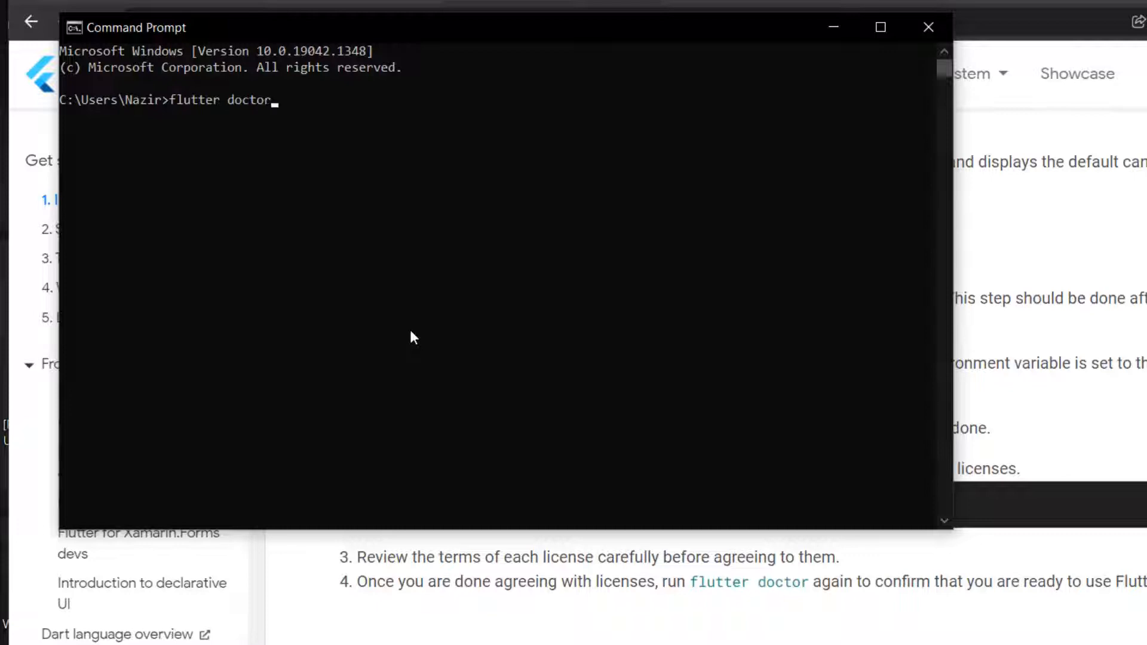
key(Return)
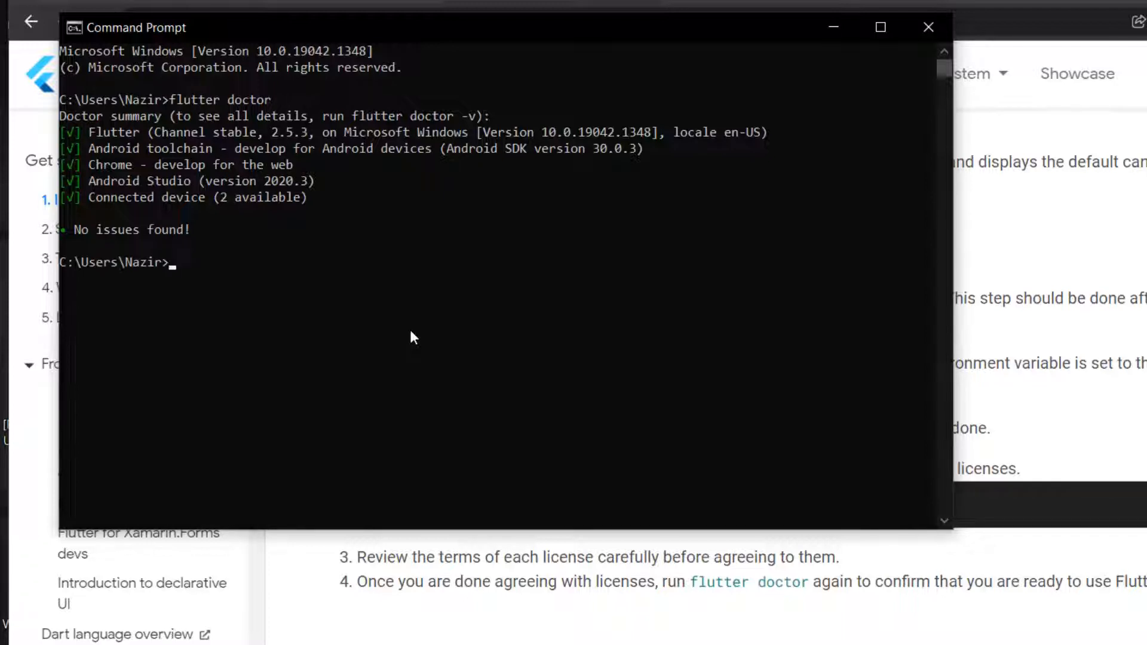
mouse_move(929, 27)
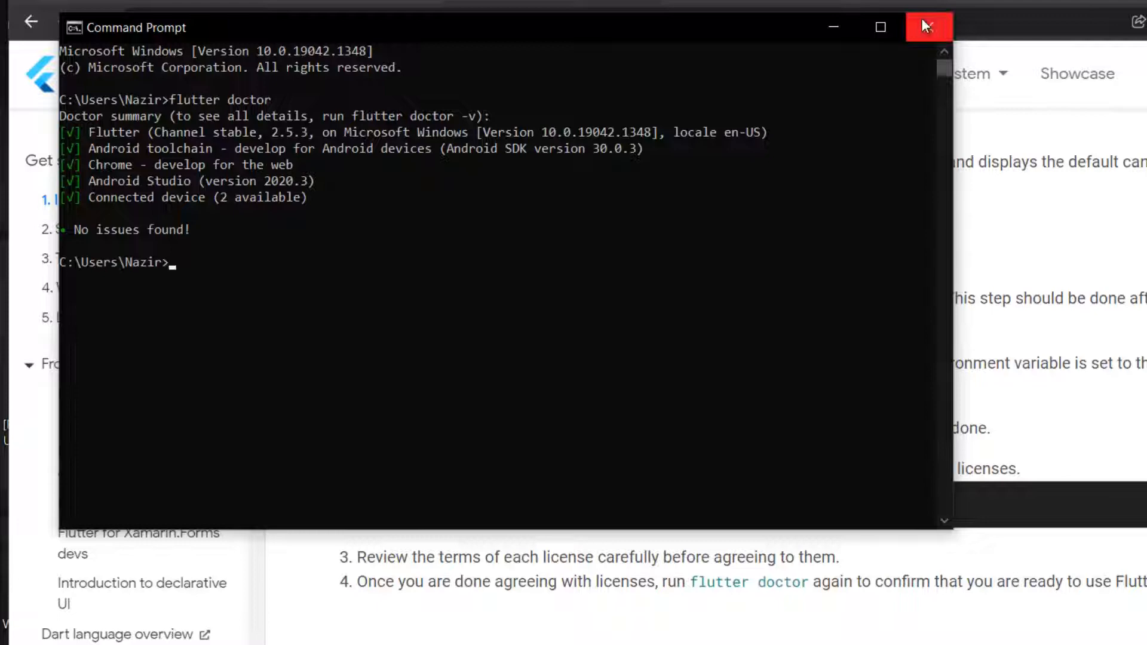
click(928, 27)
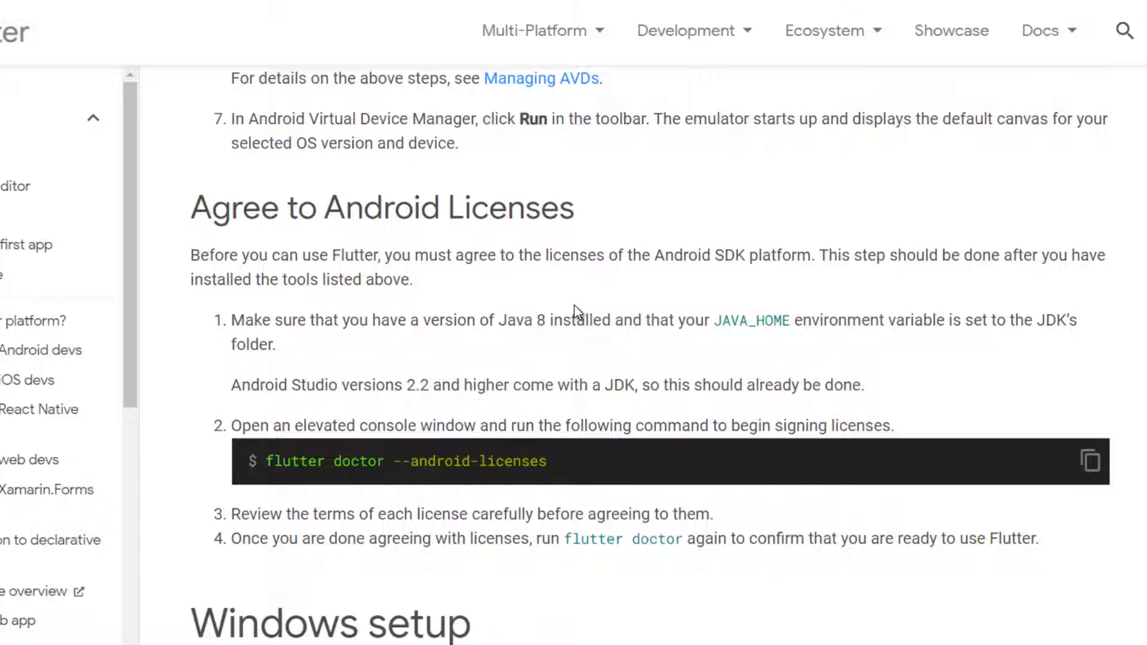
scroll(up, 3)
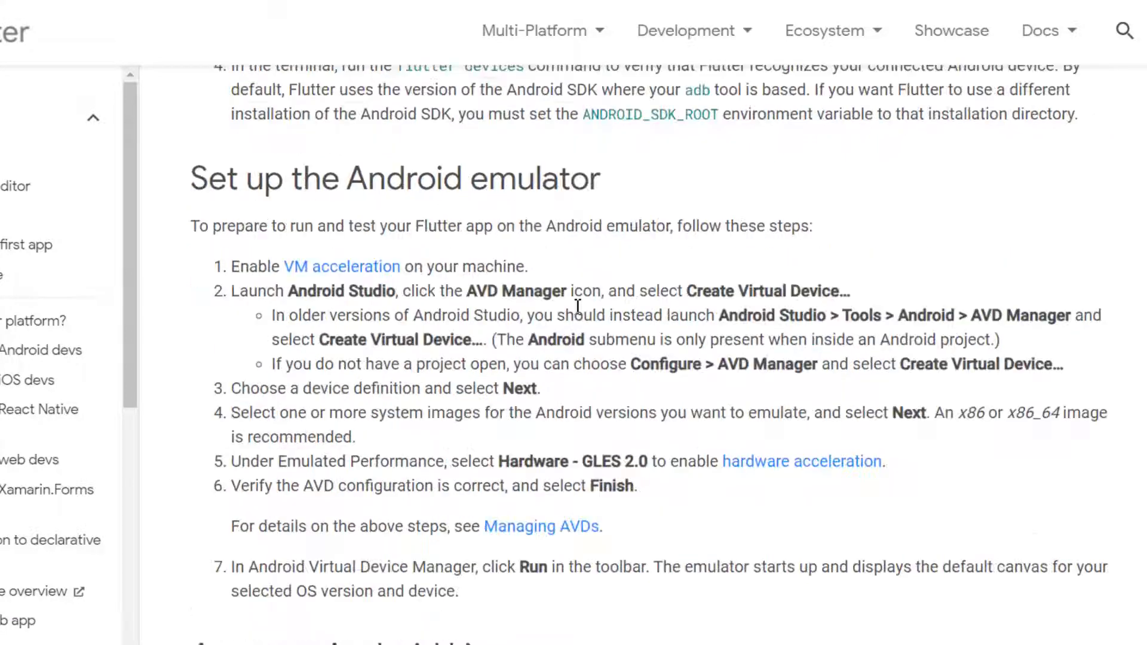
scroll(down, 3)
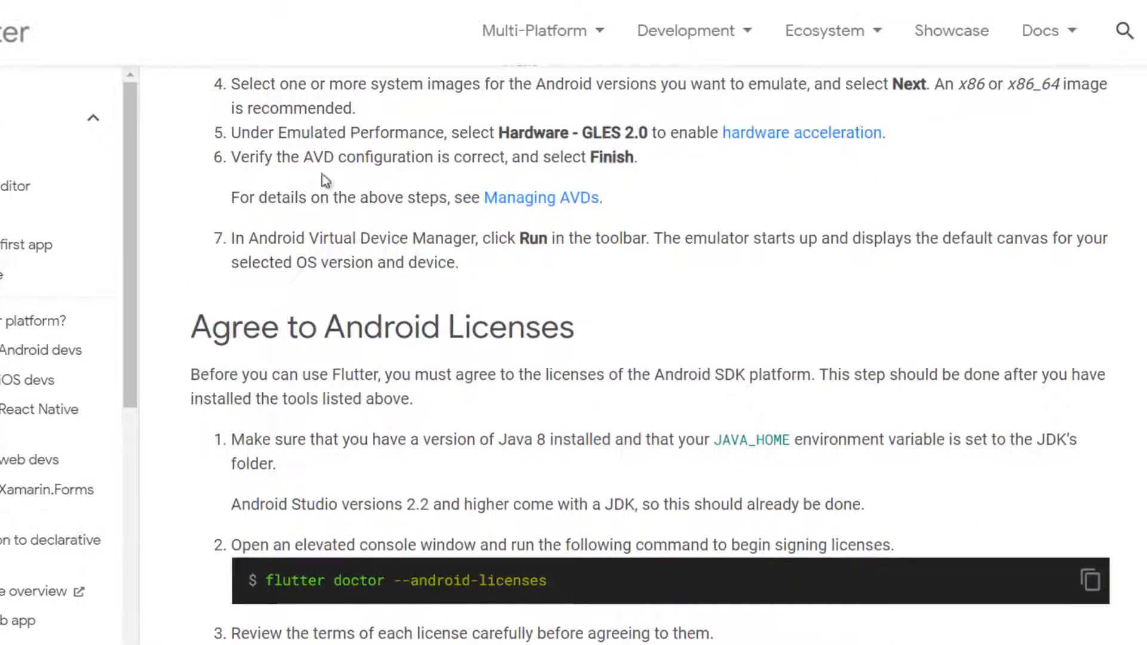
scroll(down, 3)
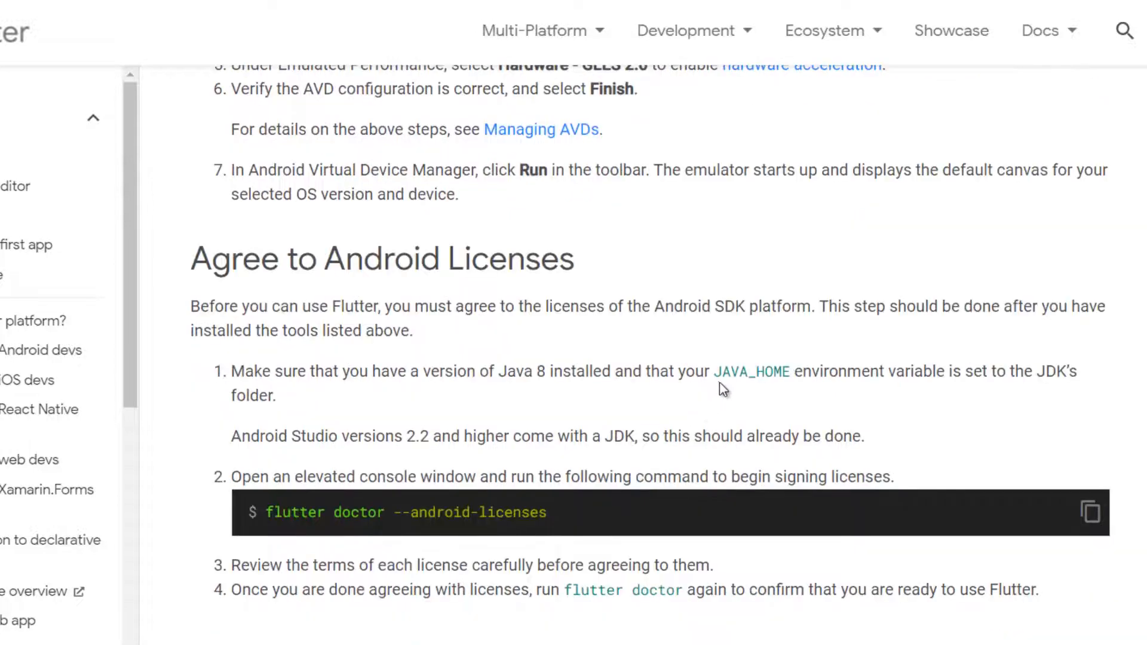
mouse_move(776, 417)
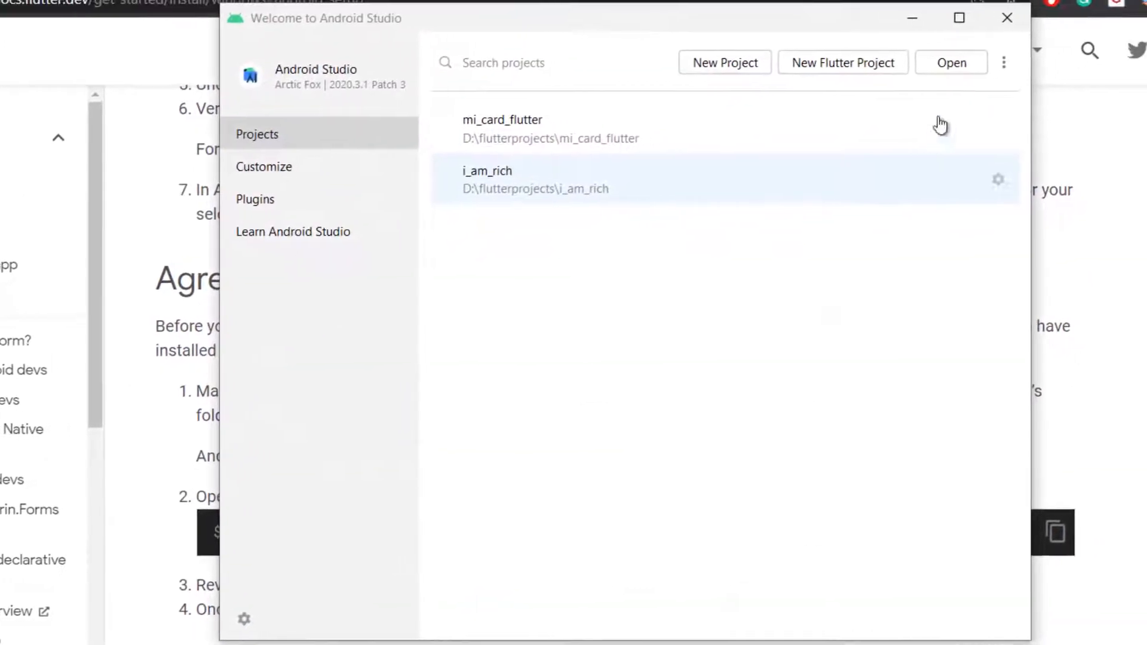
View SDK Manager's SDK Tools list showing Command-line Tools, Emulator and Platform-Tools installed
click(1005, 62)
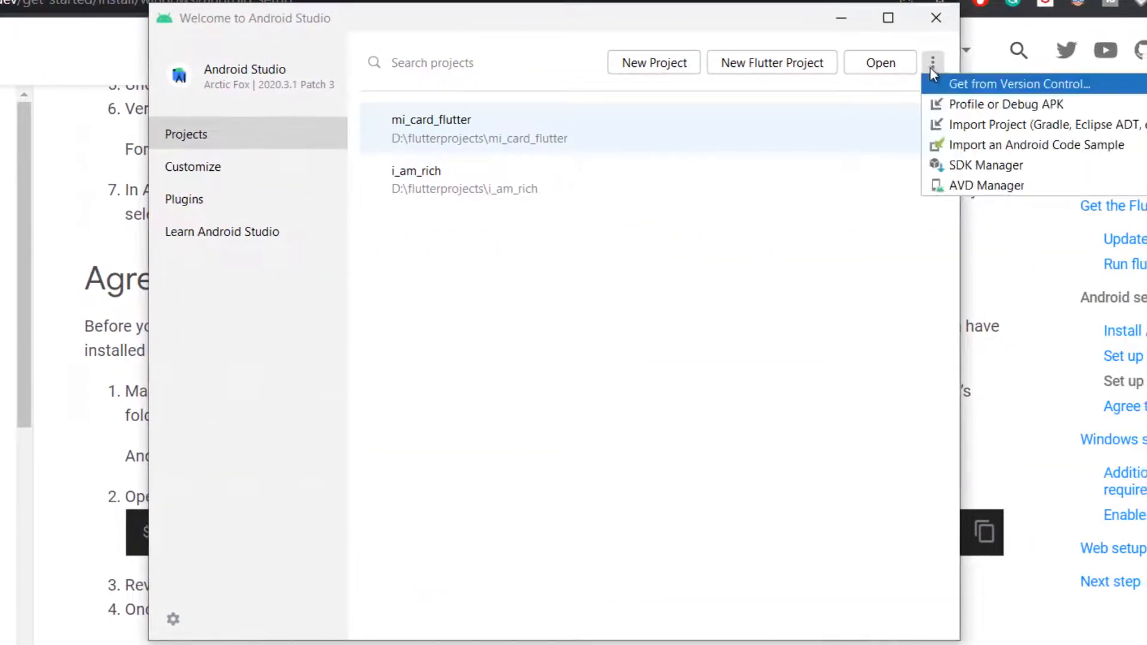
click(986, 165)
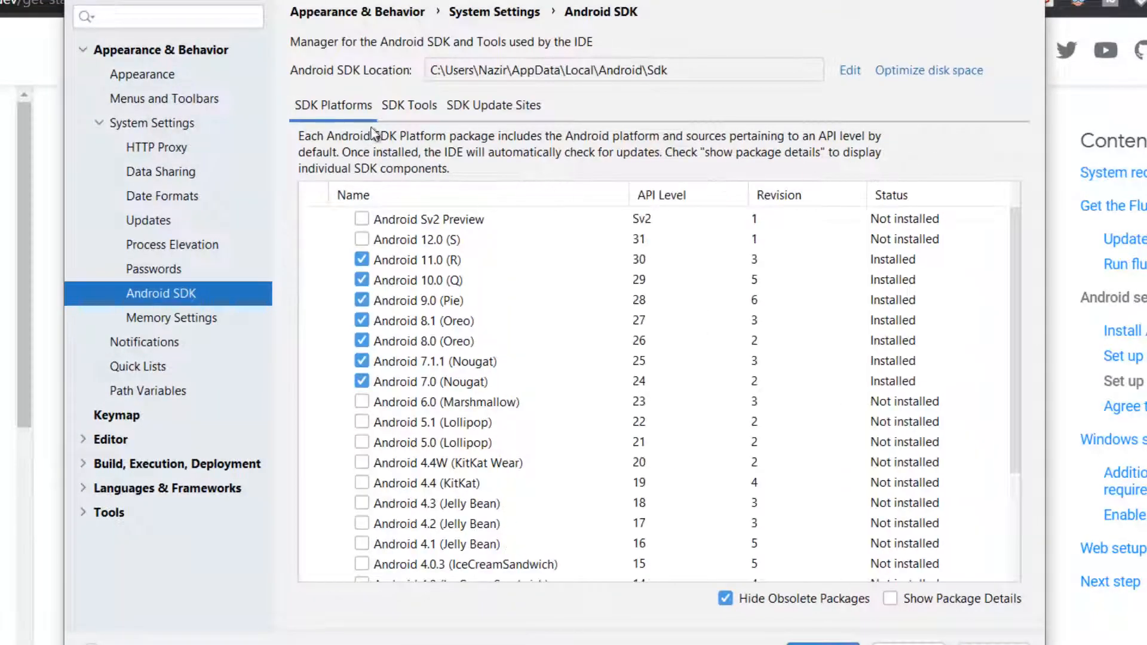
click(409, 105)
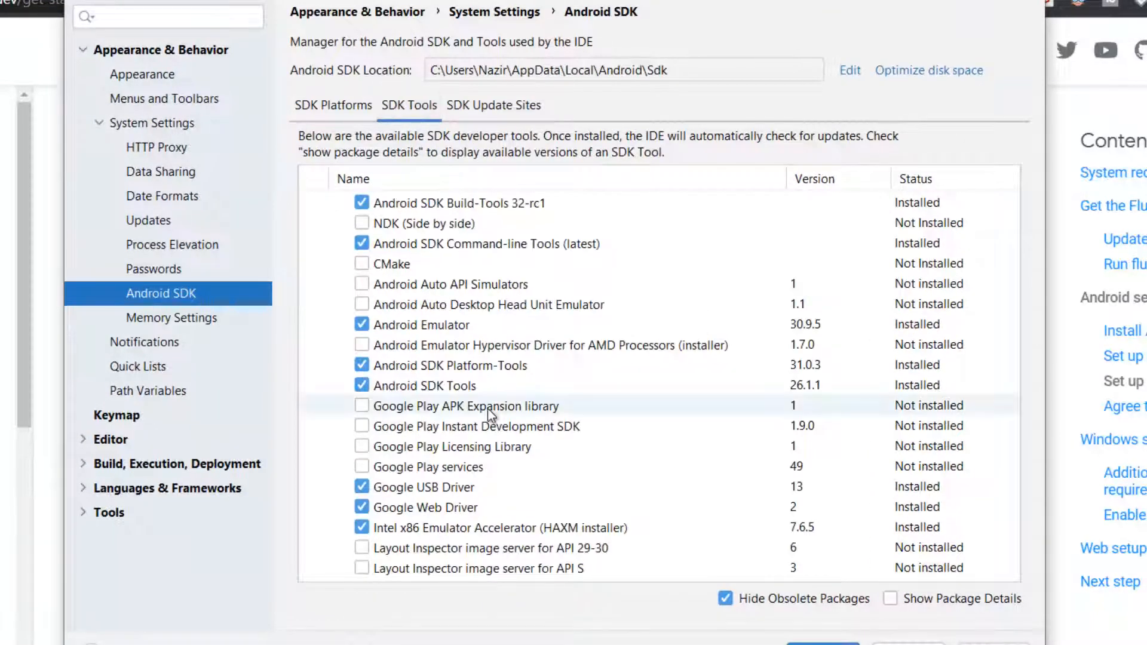